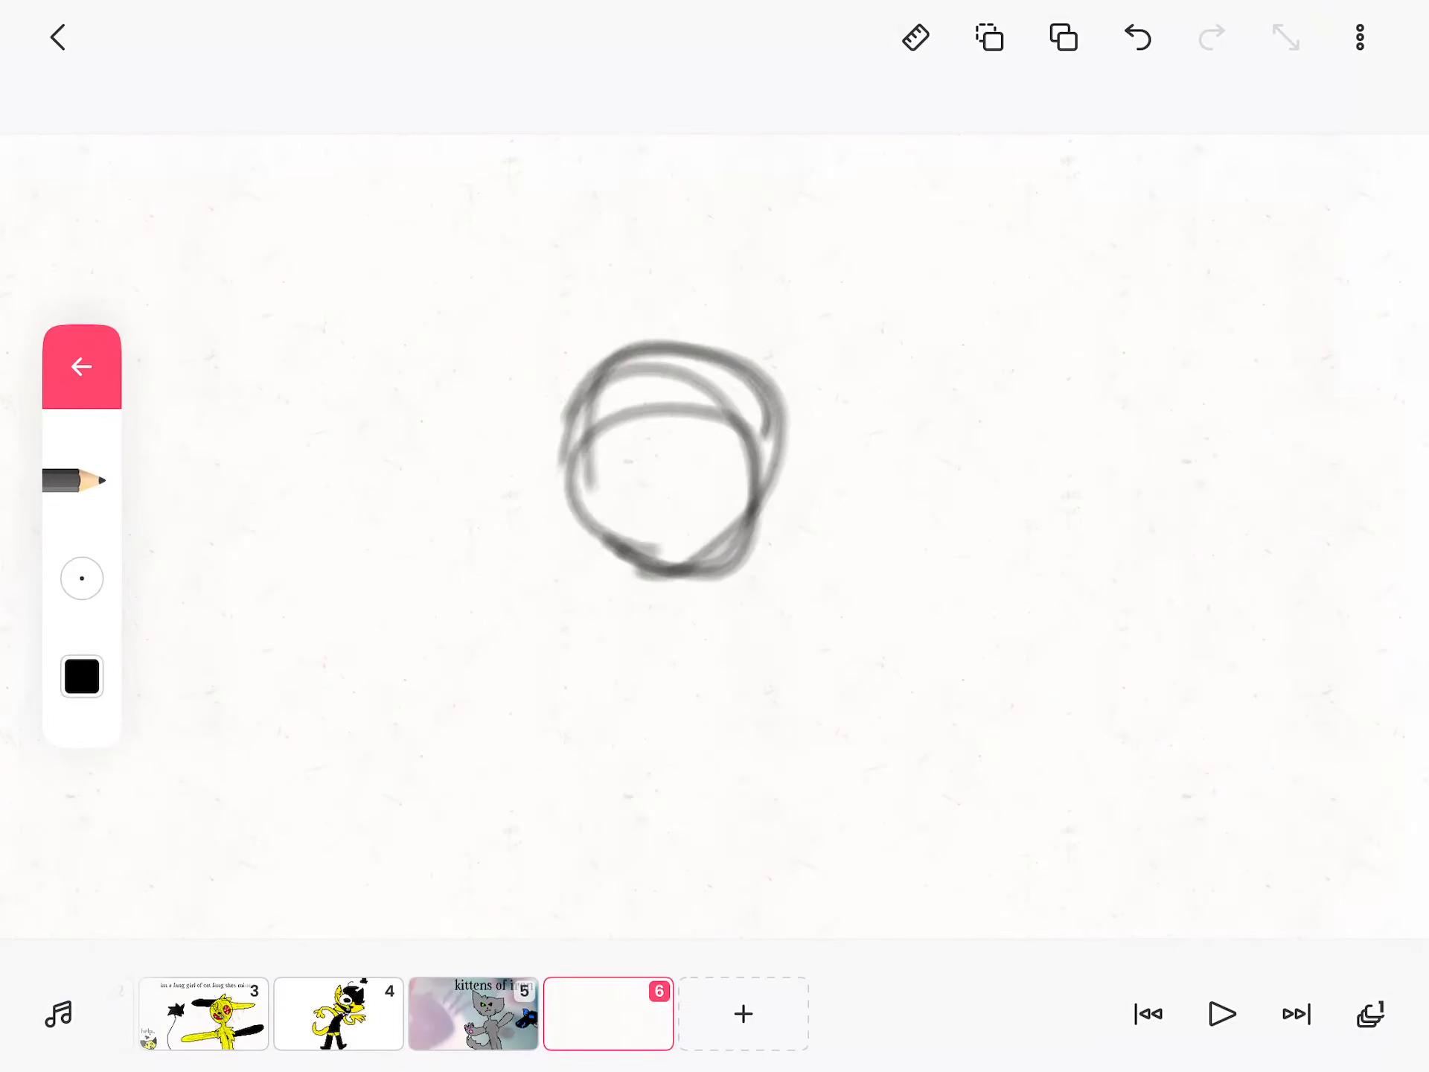
Step: Sketch the bird's construction circles, oval body and wing outlines in black pencil on frame 6
click(1136, 37)
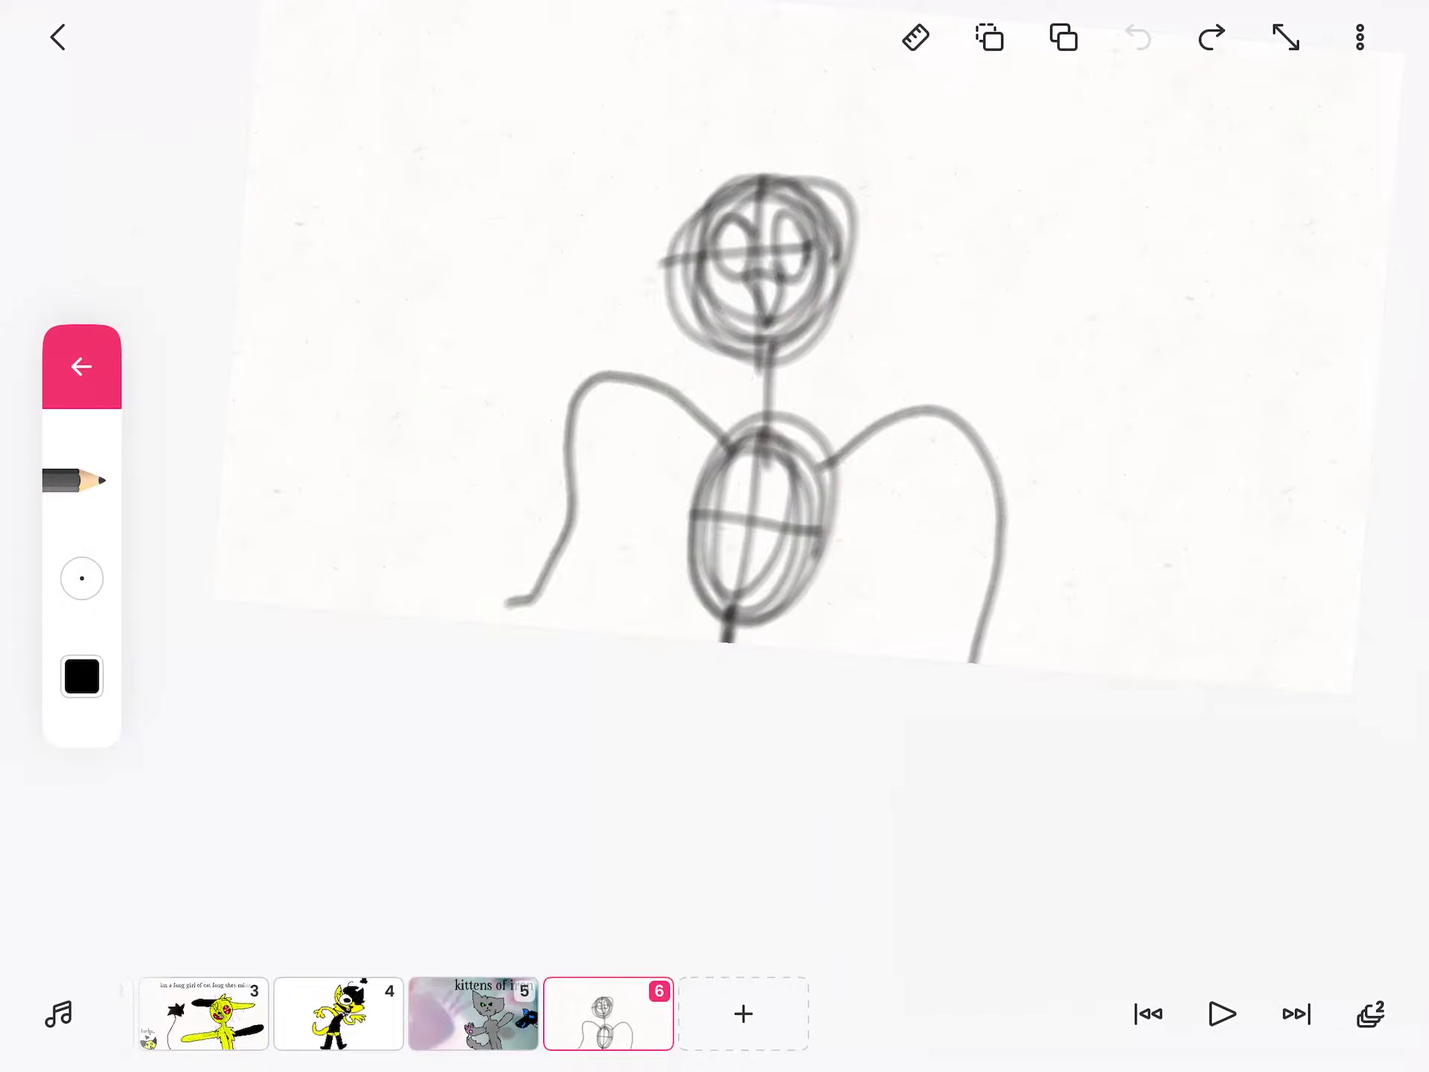
Step: Ink clean black outlines on Layer 2, hide the sketch layer, and fill head, body and wing tops yellow
click(81, 481)
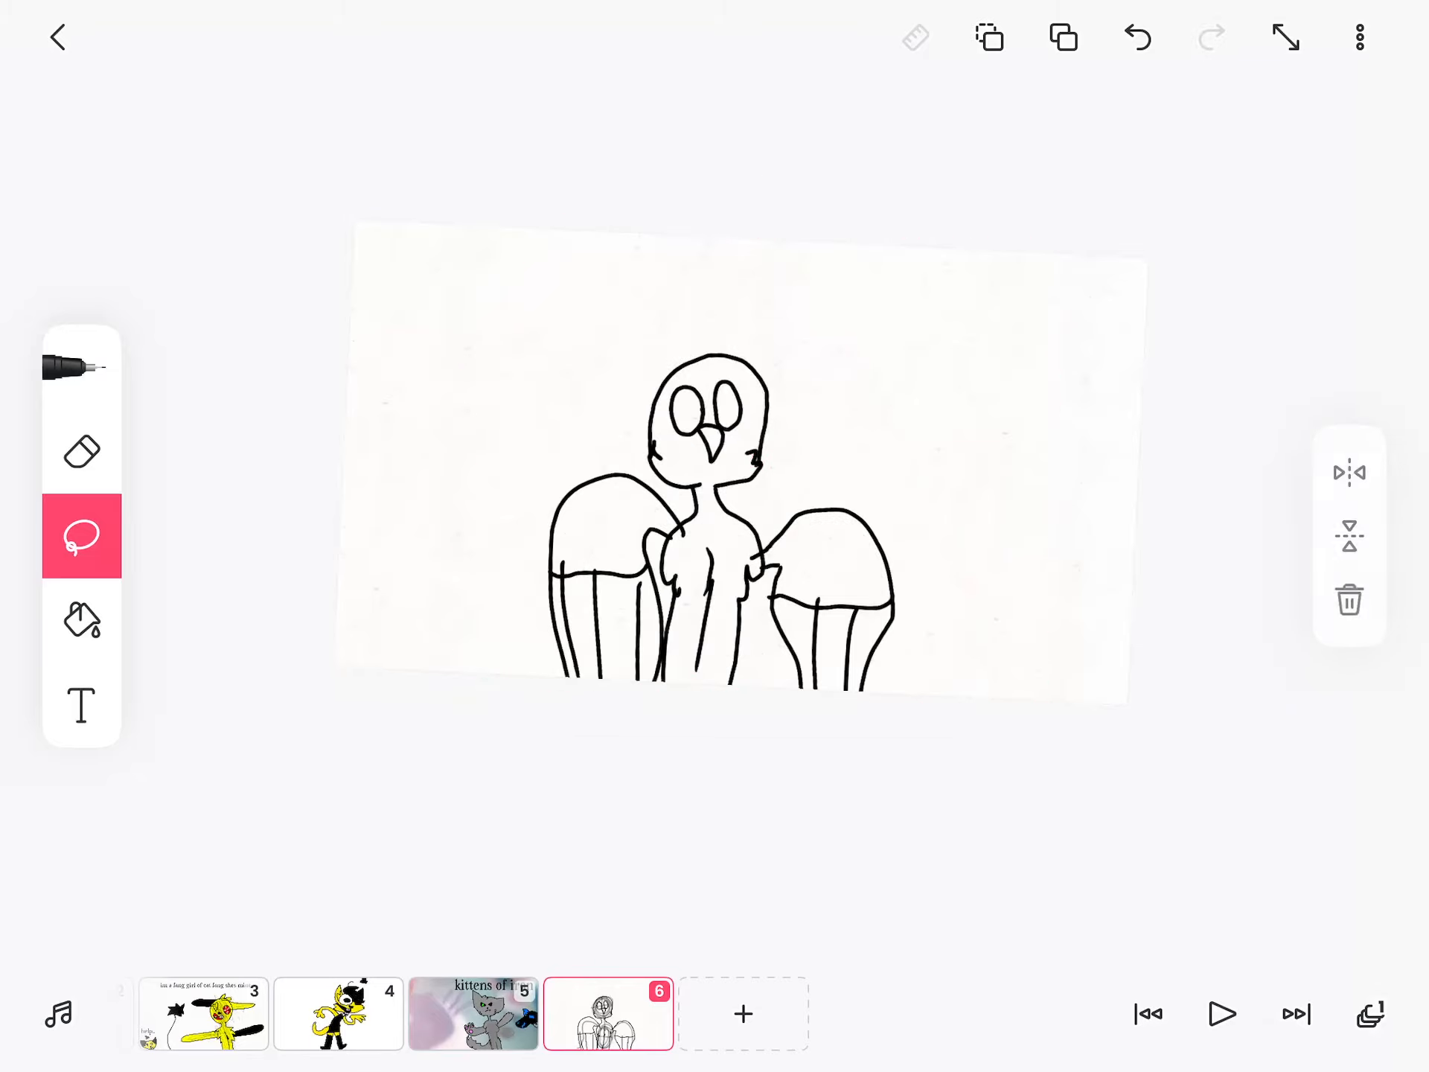
click(1371, 1014)
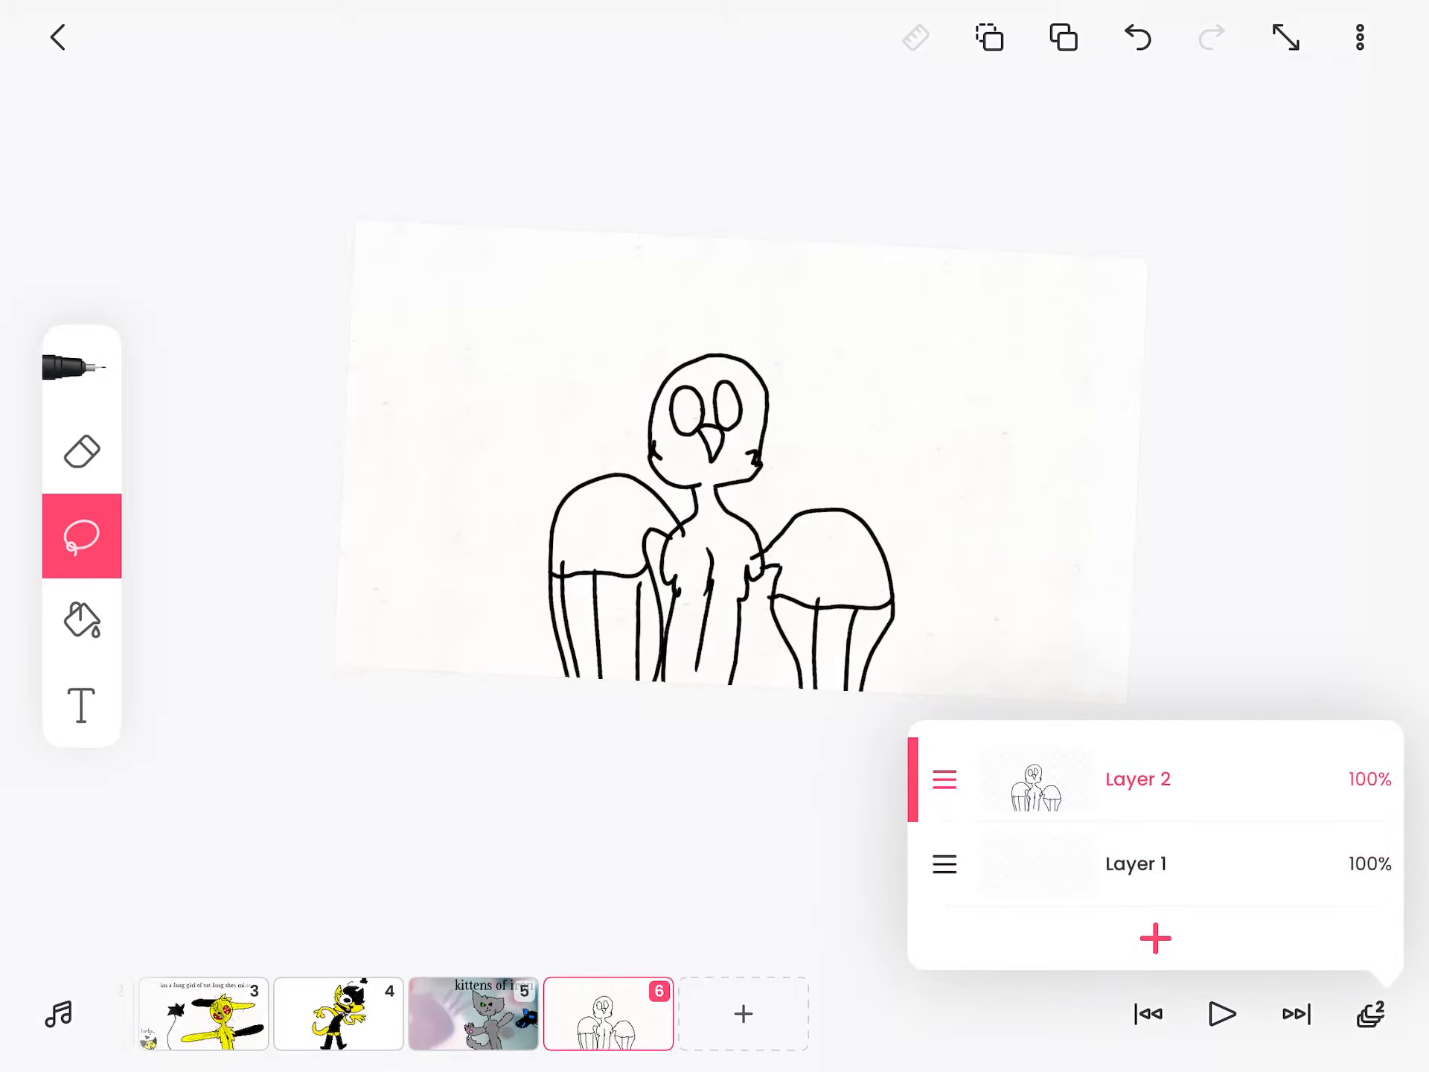
click(80, 623)
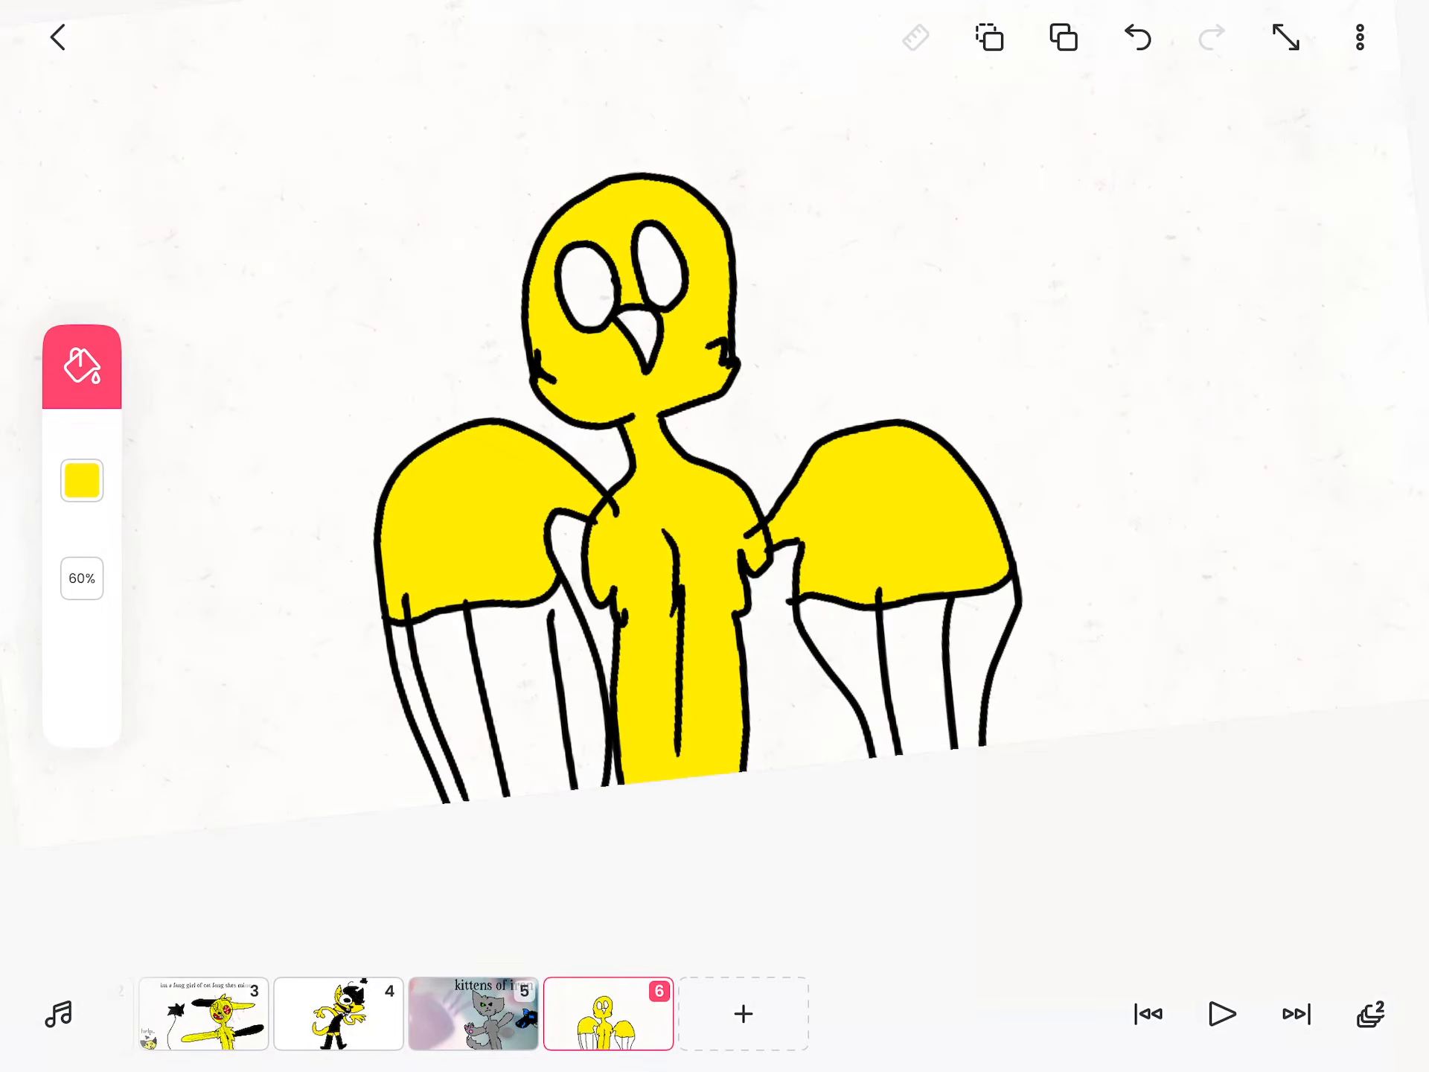
Step: Fill the wing stripes green and yellow, the eyes black and the beak orange
click(80, 481)
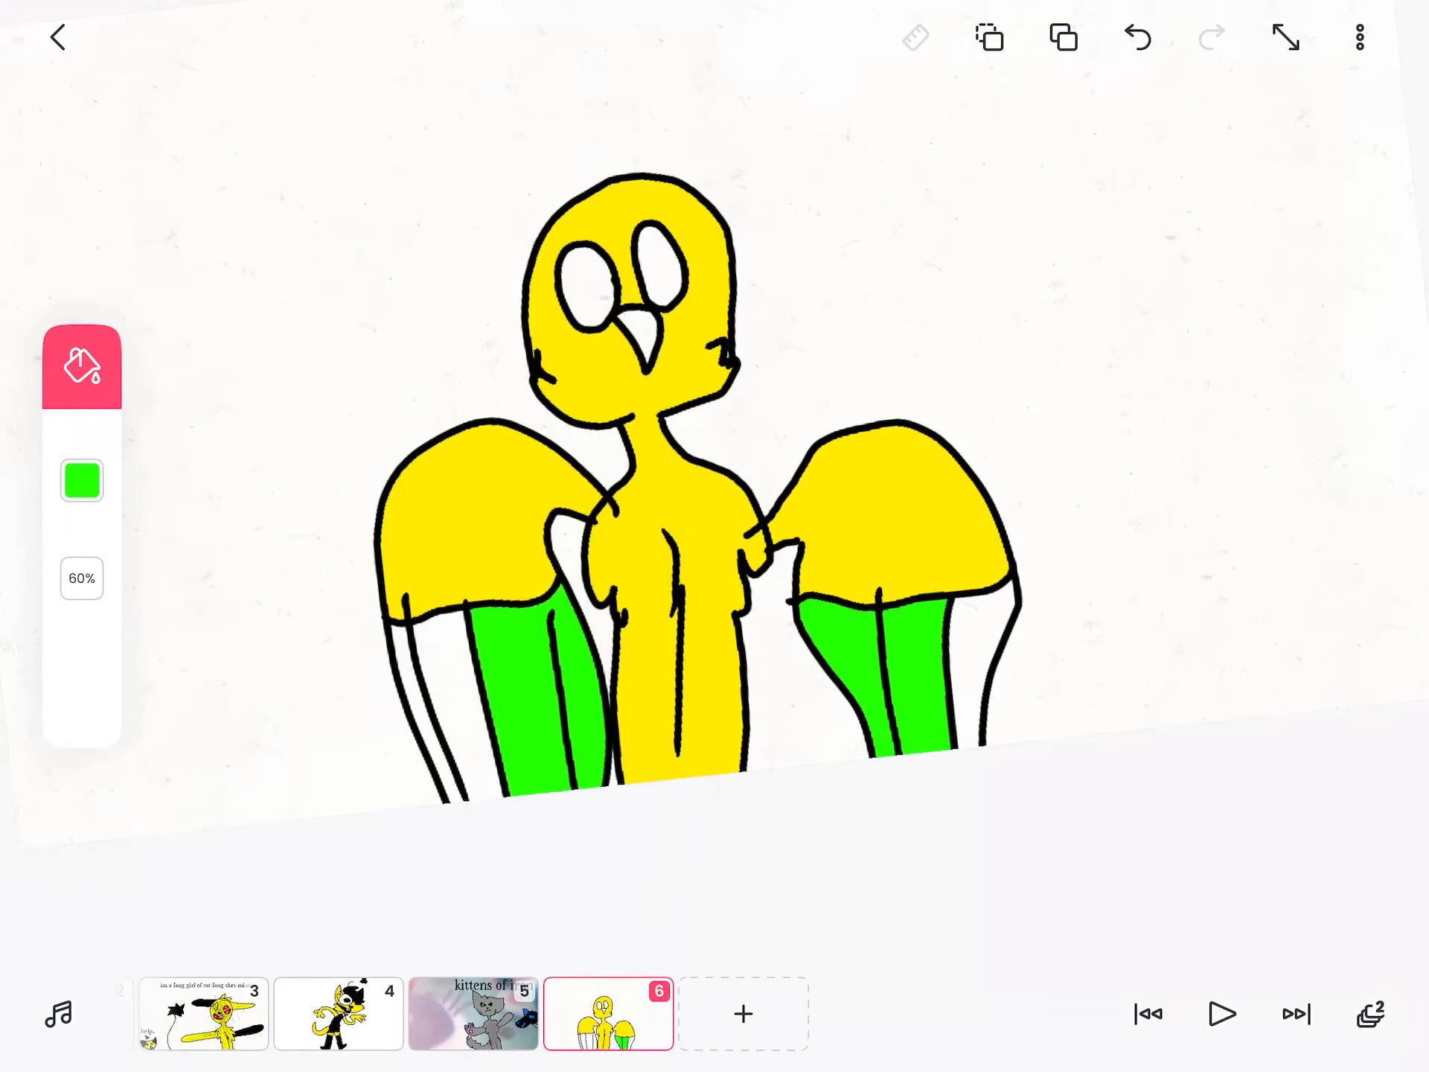
click(80, 481)
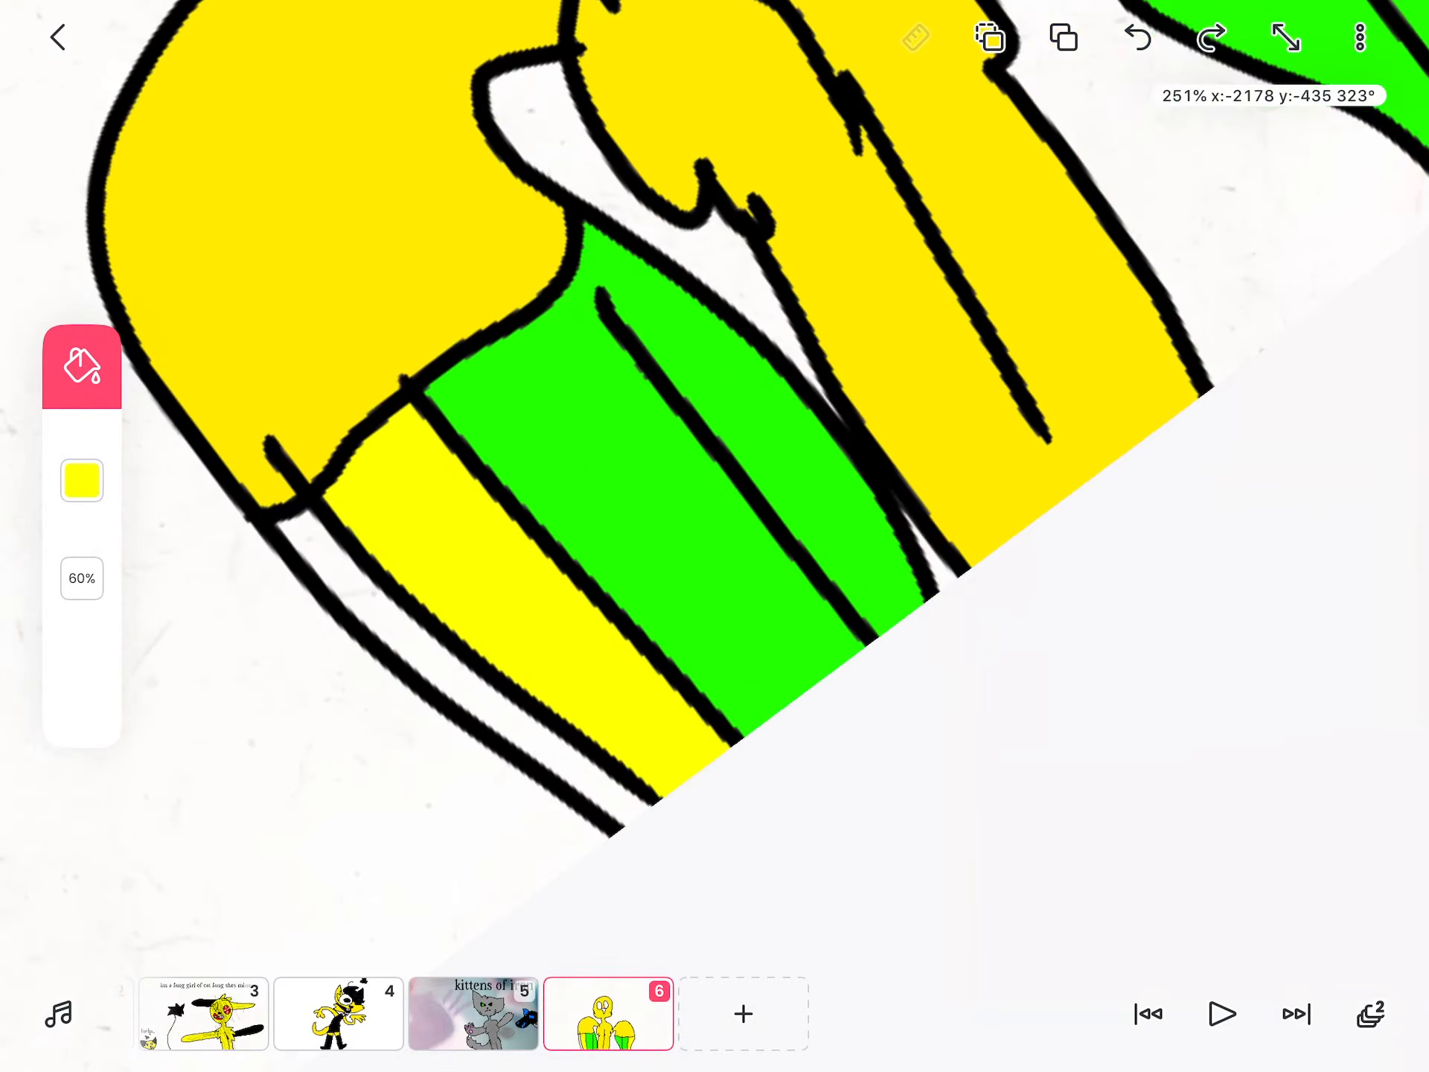
click(81, 481)
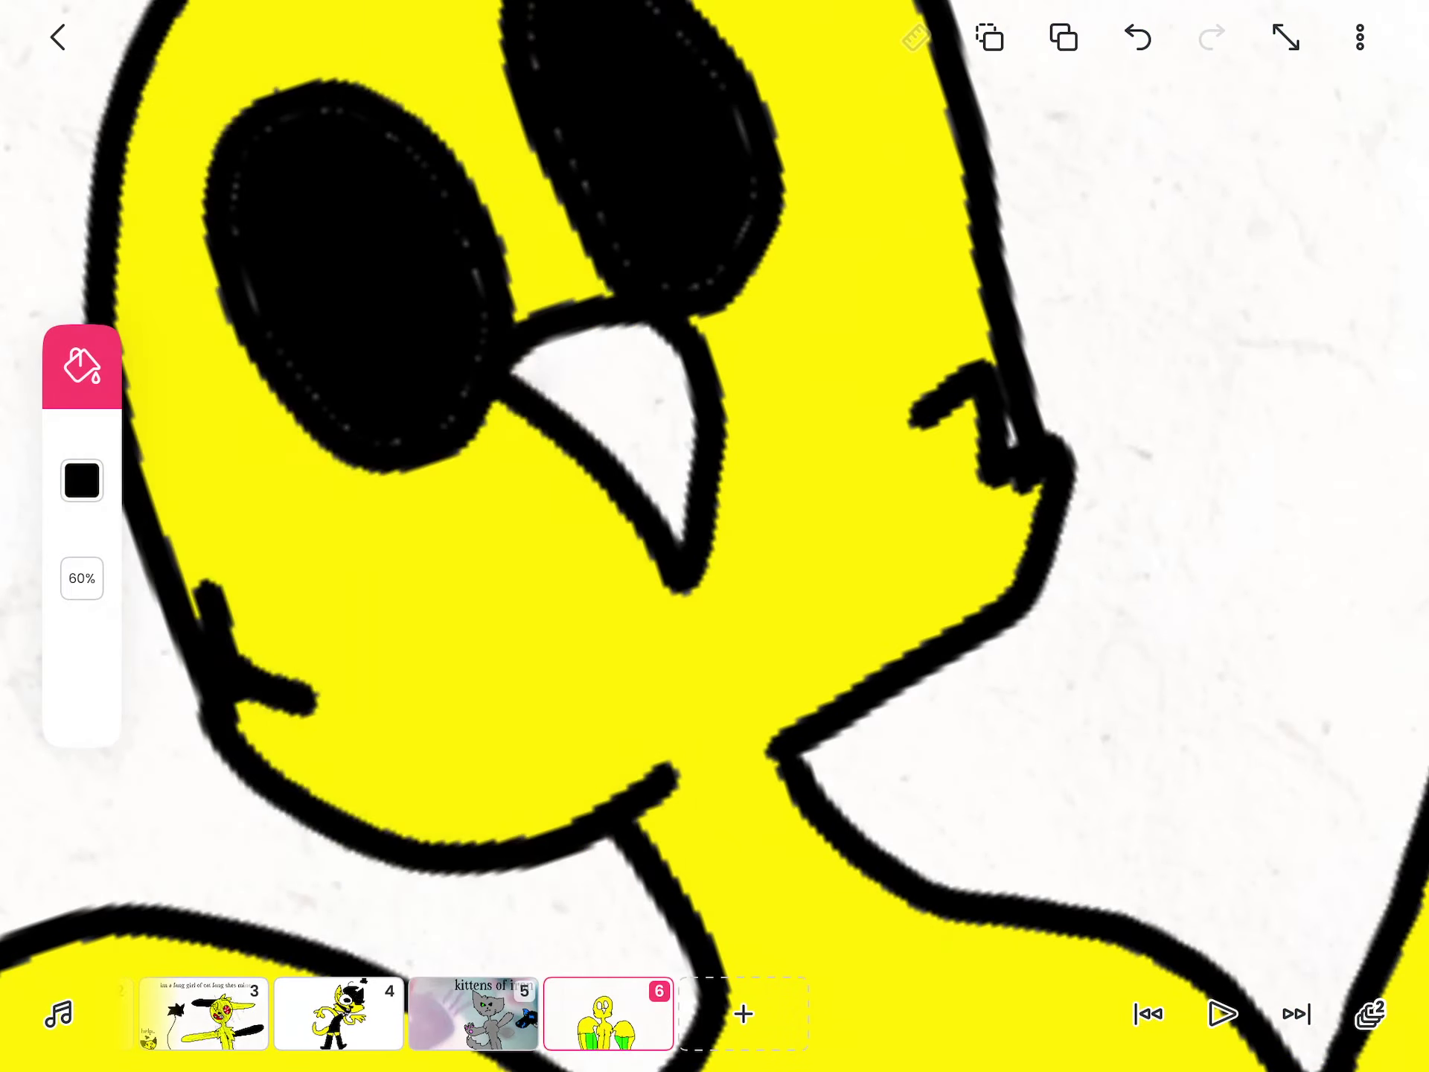
click(81, 481)
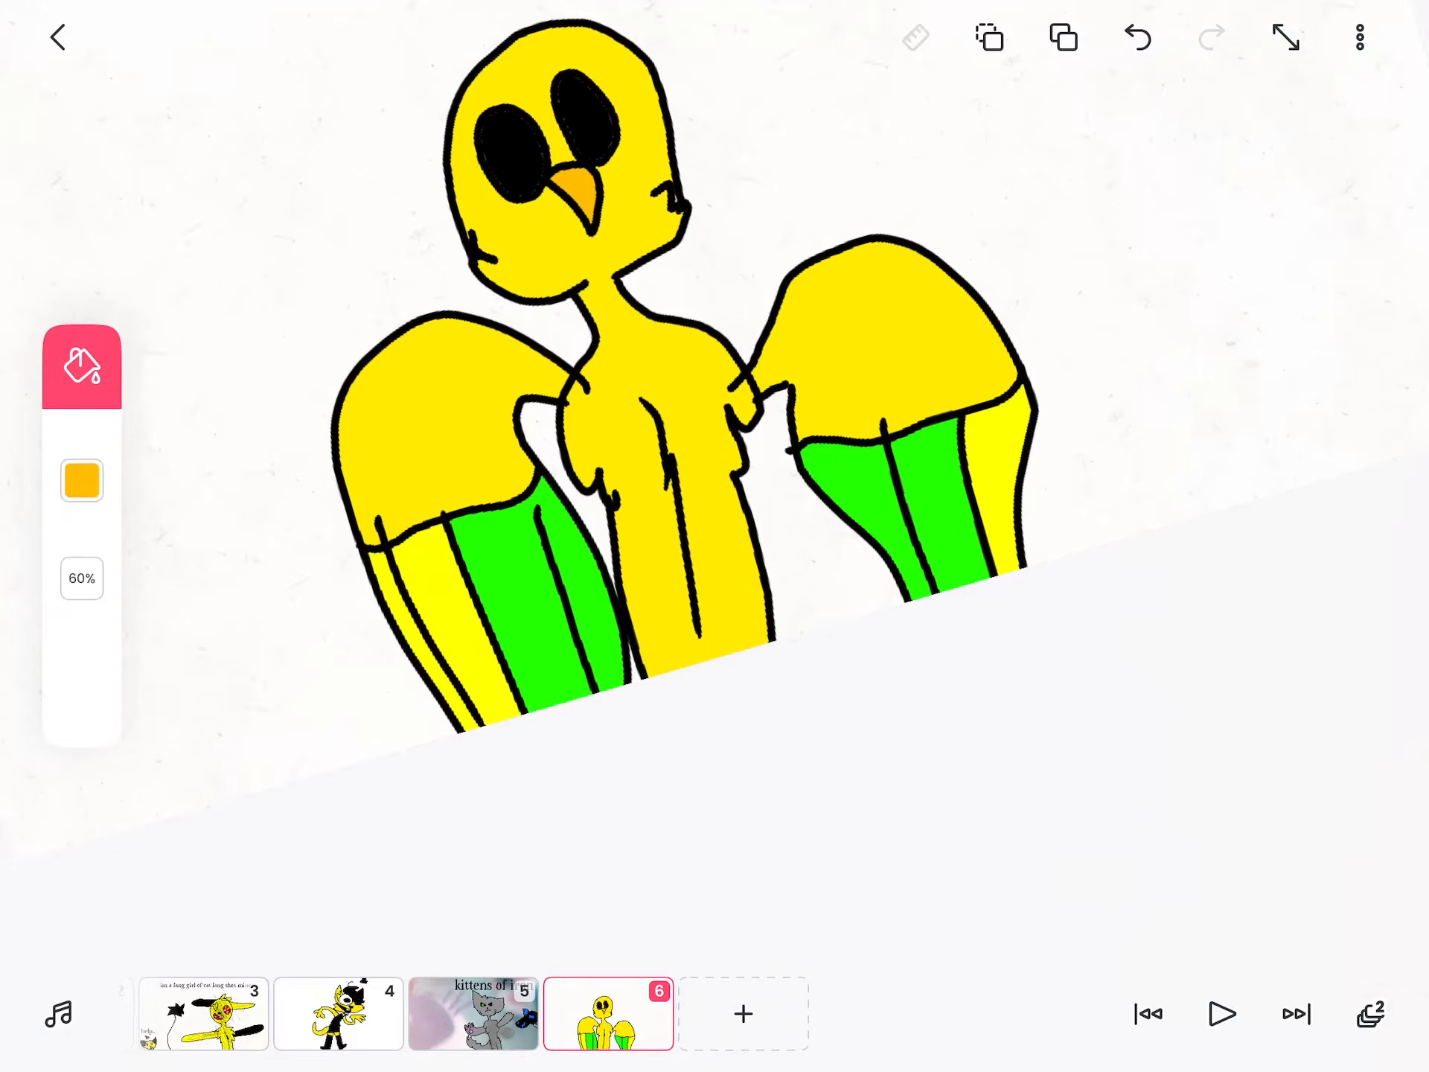
click(80, 481)
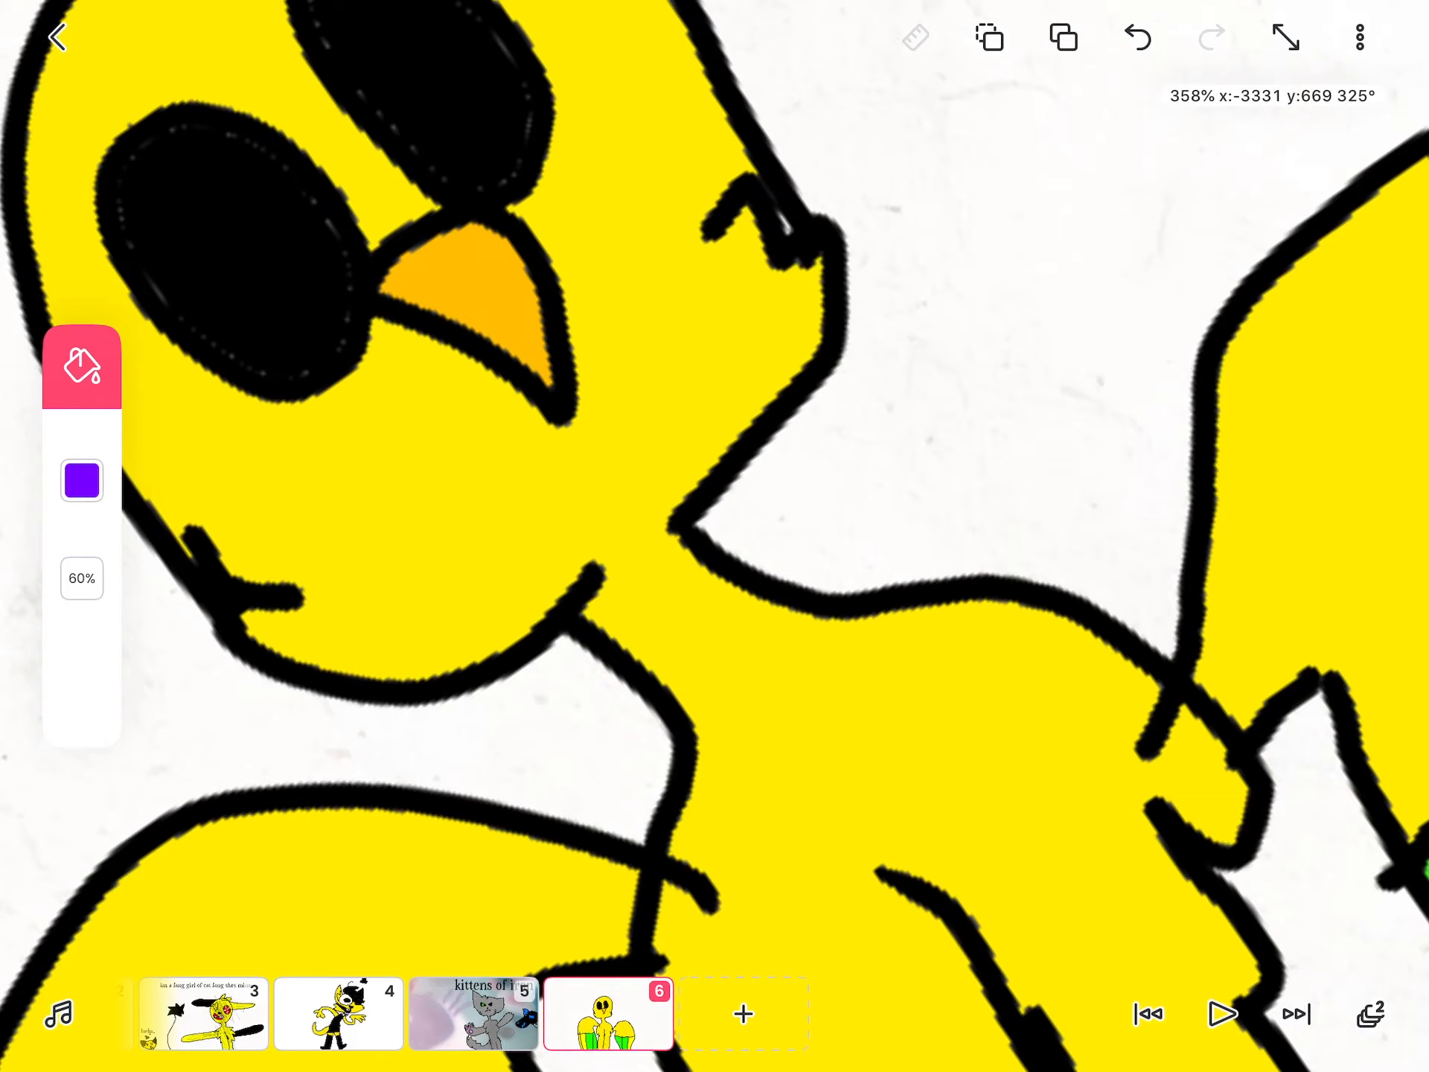
Step: Switch back to the pen and bring up its colour picker
click(81, 367)
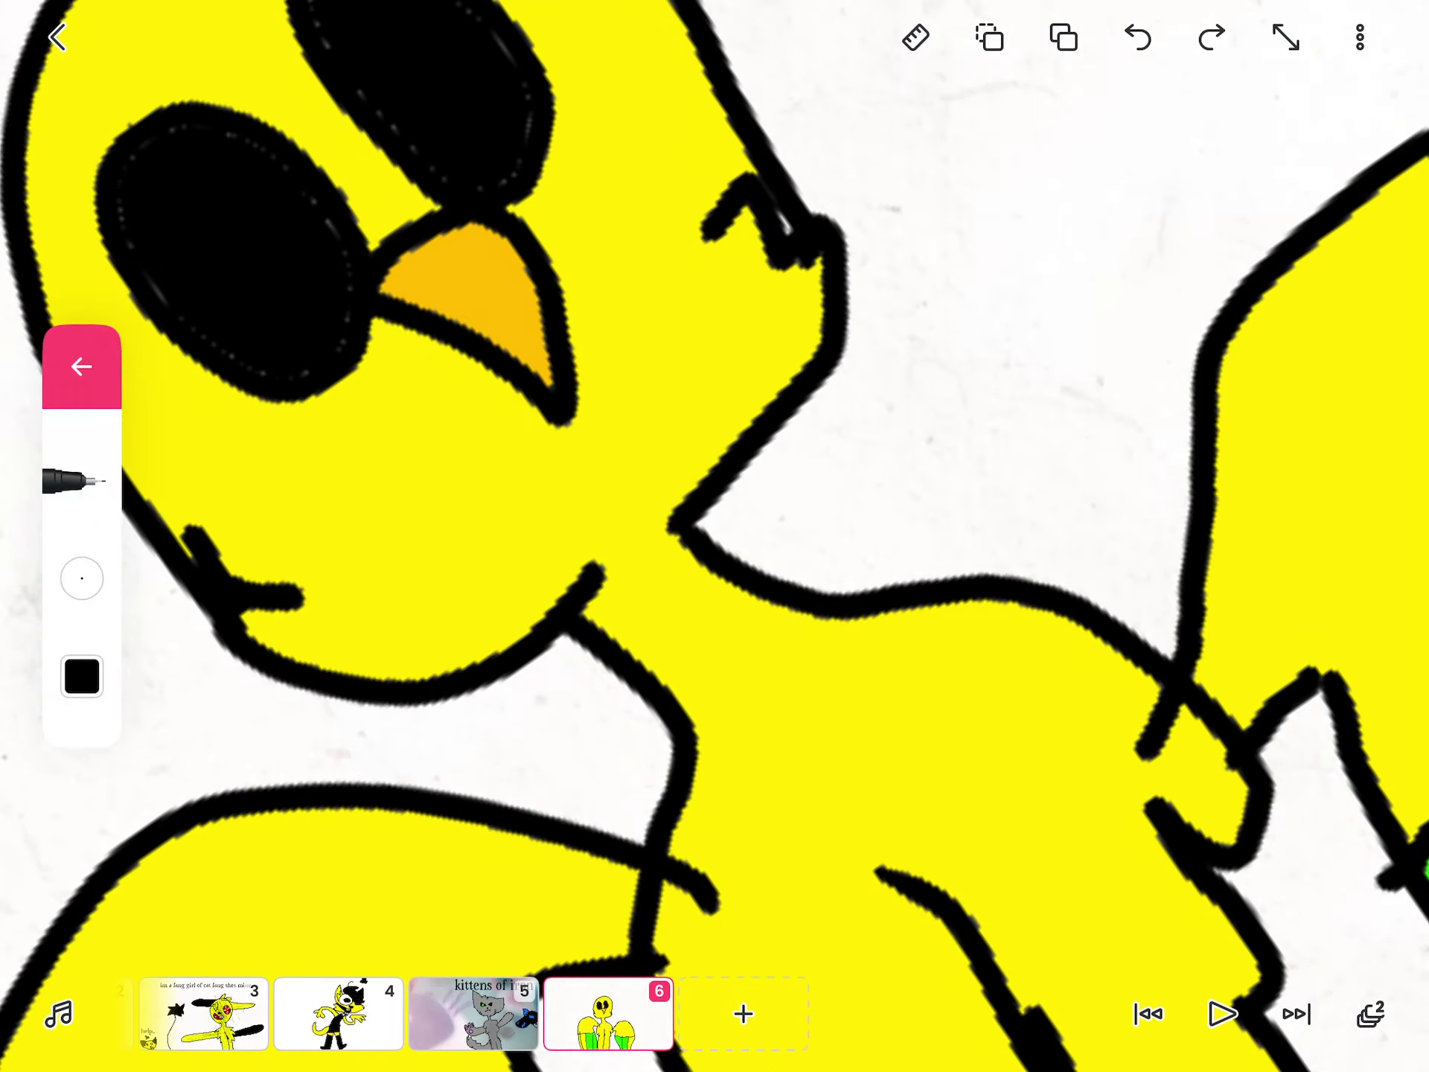
click(80, 676)
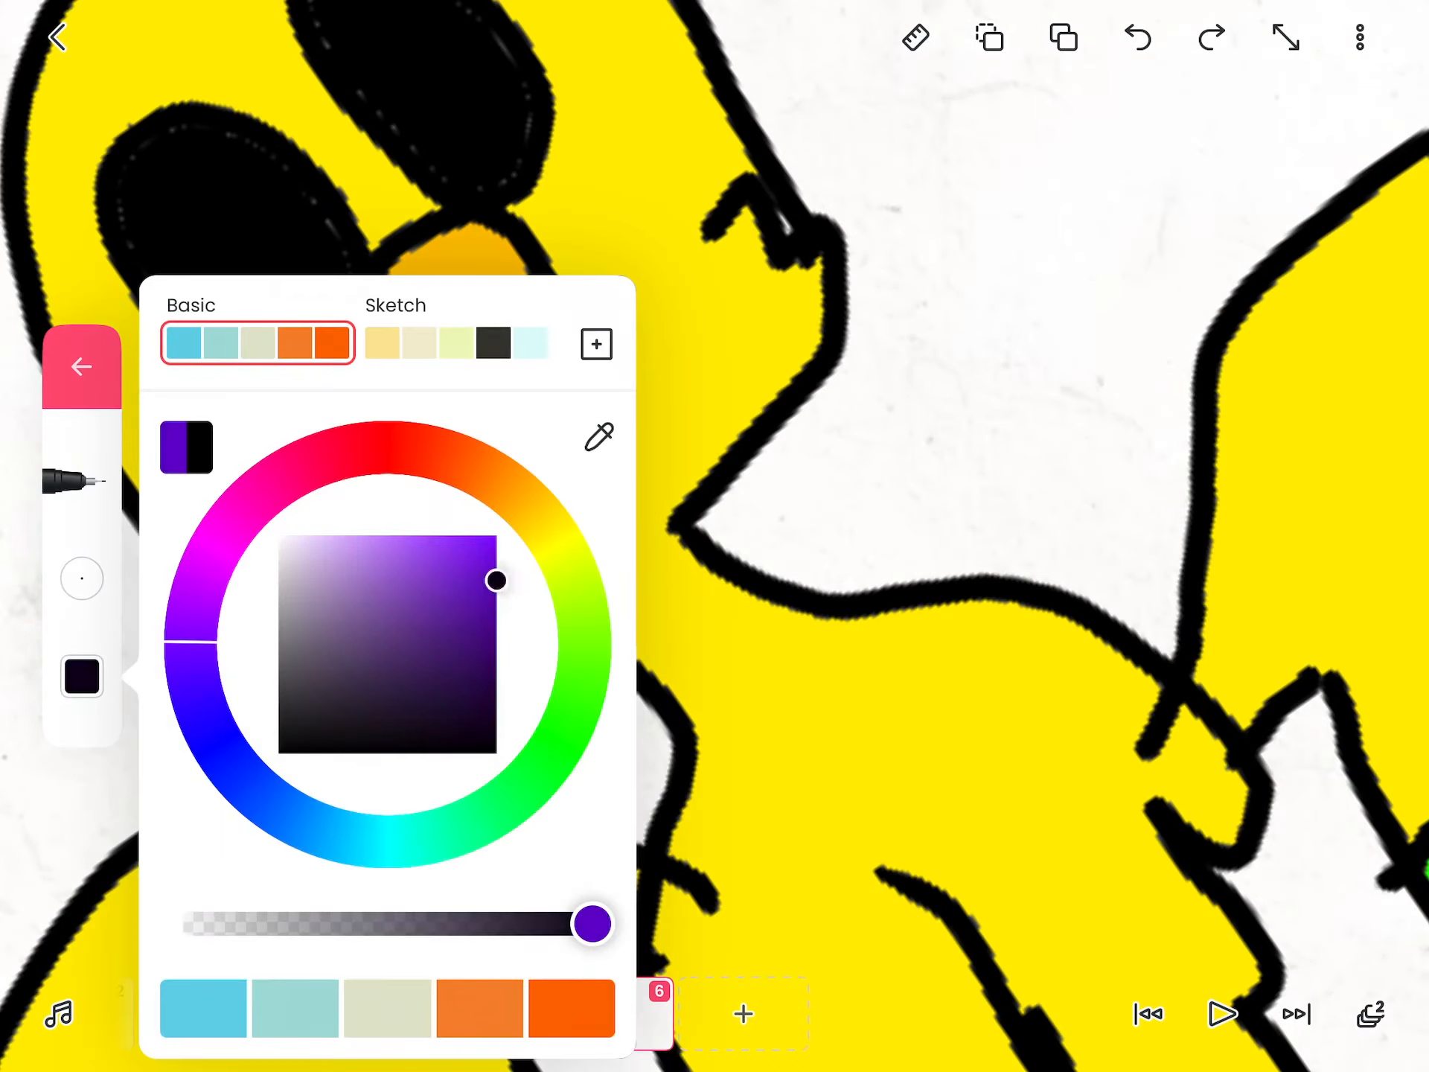